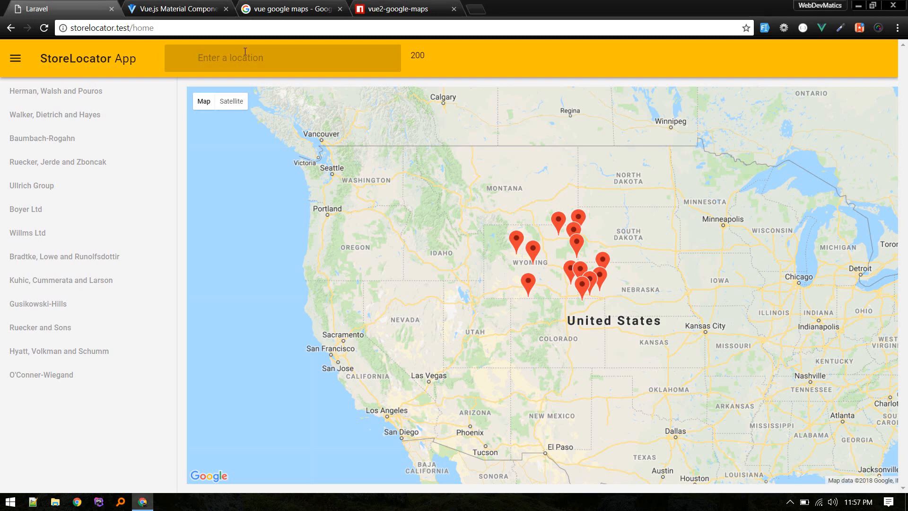
- Search 'cali' and pick California, USA to centre the map there
type("califor")
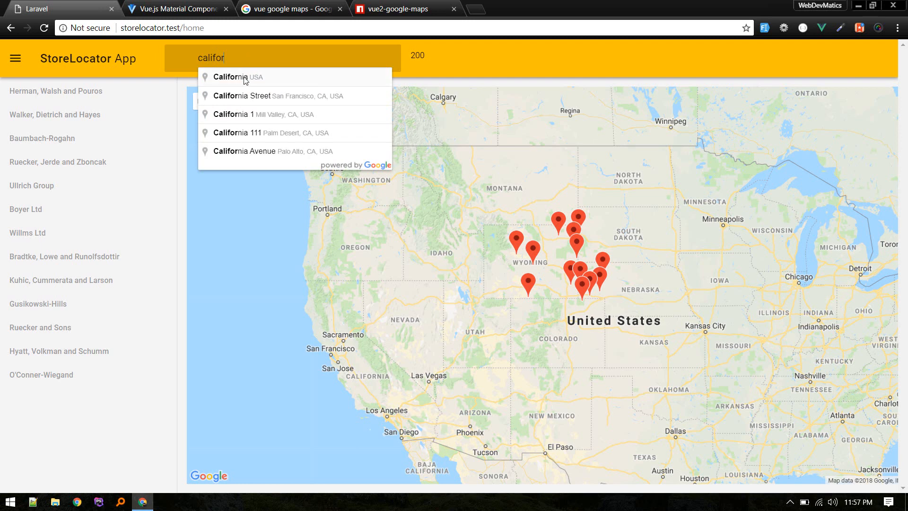
left_click(232, 77)
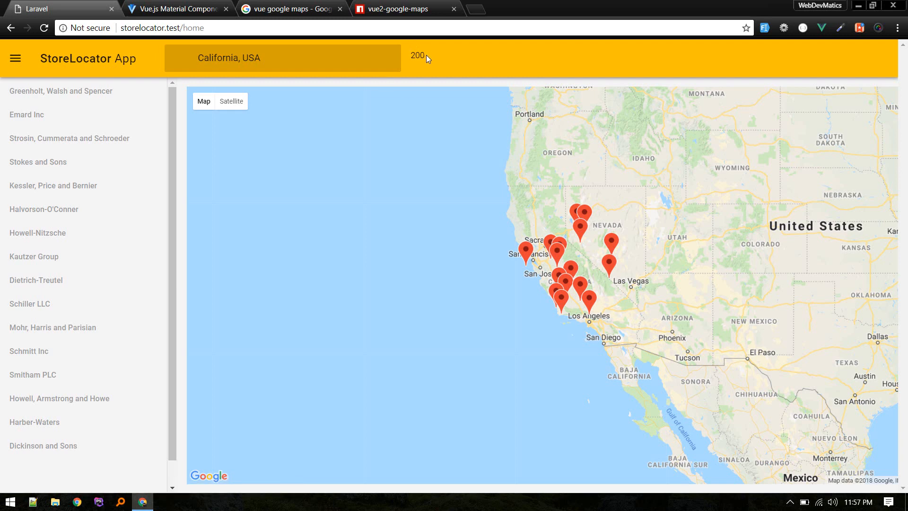
- Set the search radius to 100, then widen it to 300
left_click(418, 57)
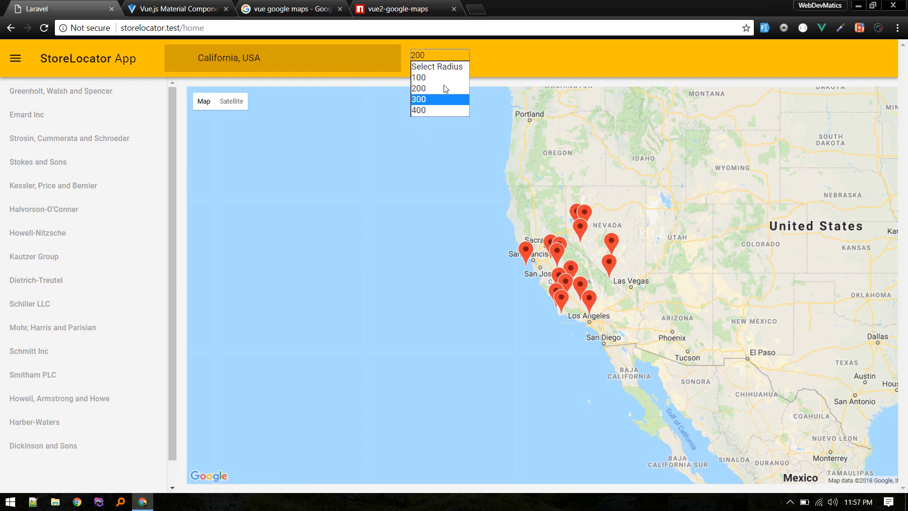
mouse_move(419, 77)
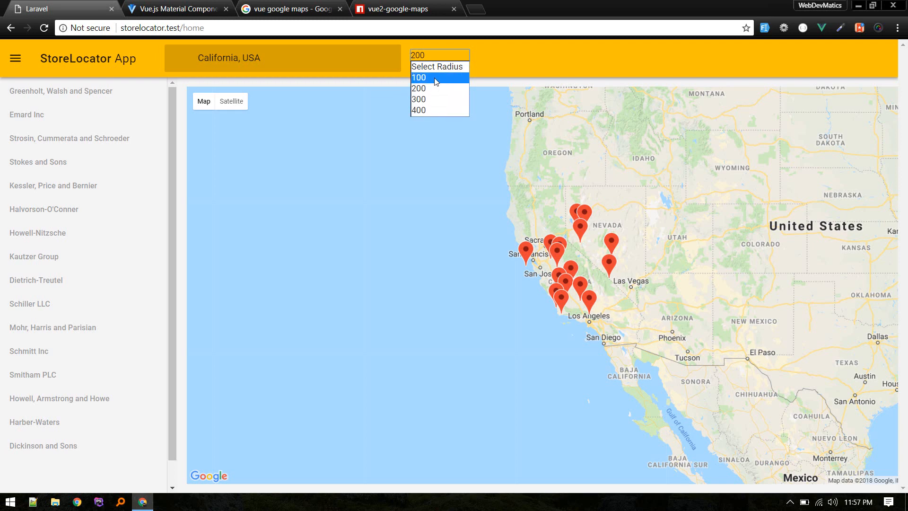
left_click(419, 77)
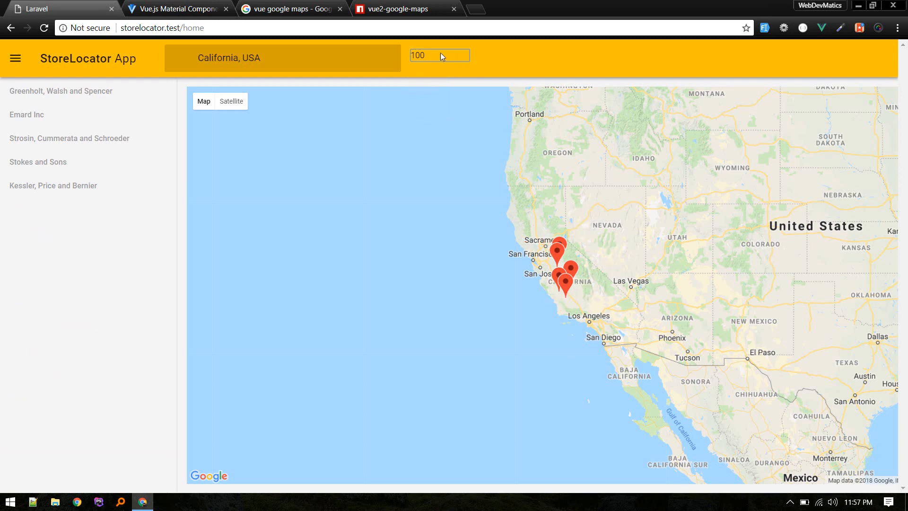
mouse_move(524, 255)
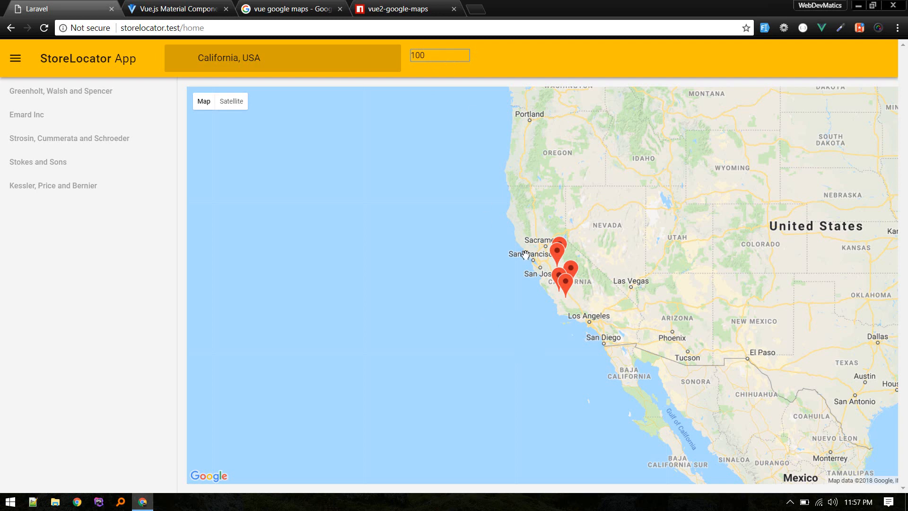
left_click(439, 55)
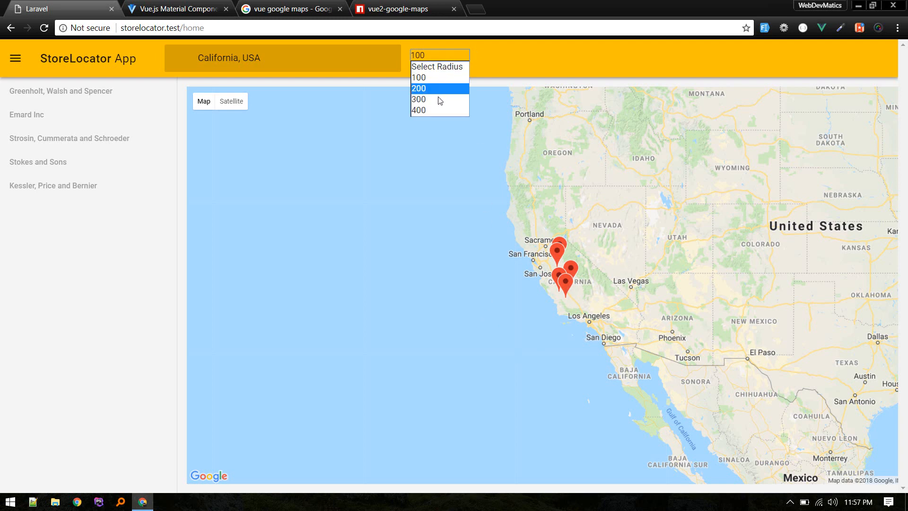
left_click(418, 99)
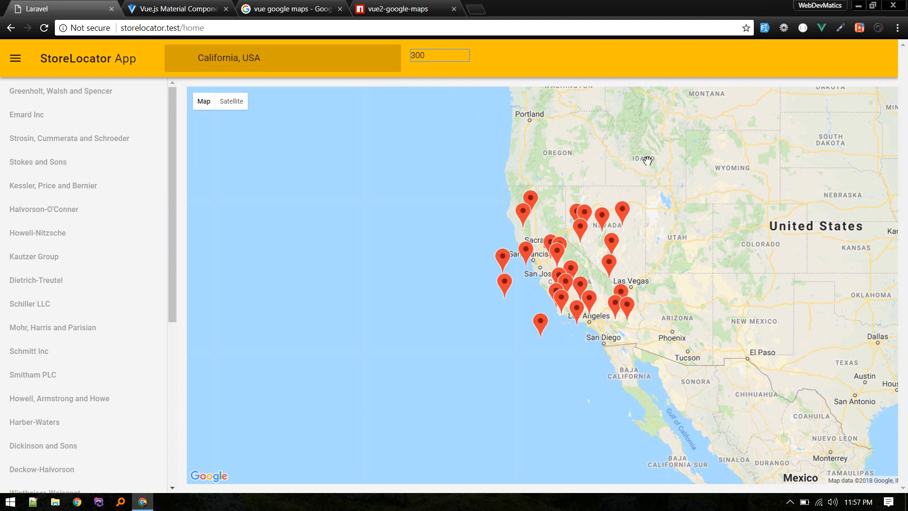
mouse_move(595, 203)
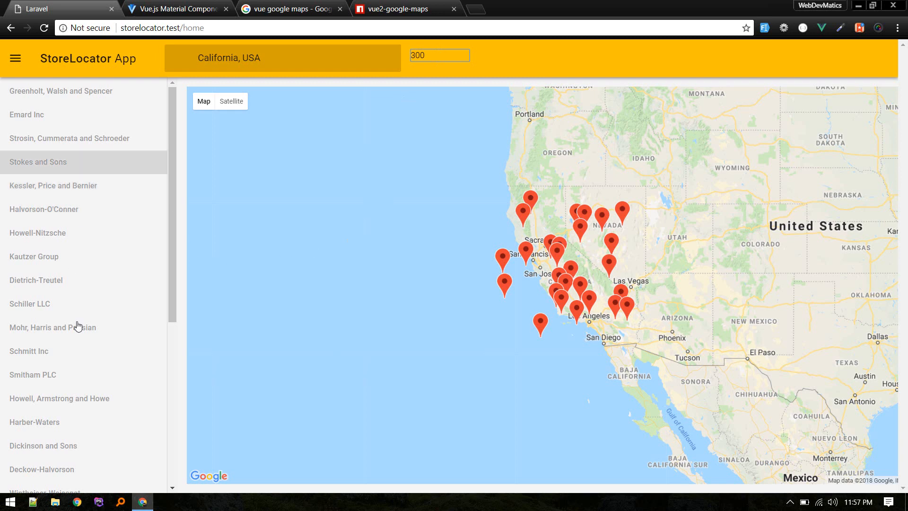
- Locate Stokes and Sons from the list and Corkery LLC's Nevada marker, then close the labels
scroll("down", 3)
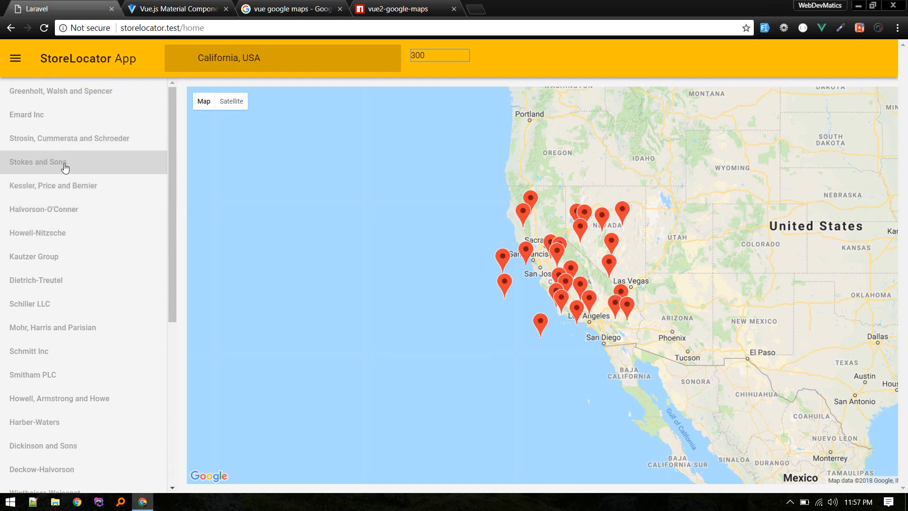
left_click(64, 162)
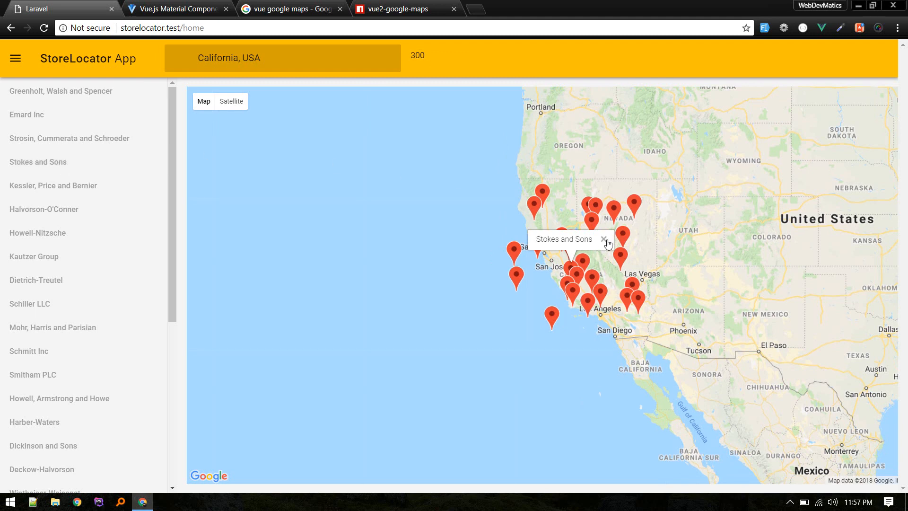
left_click(632, 206)
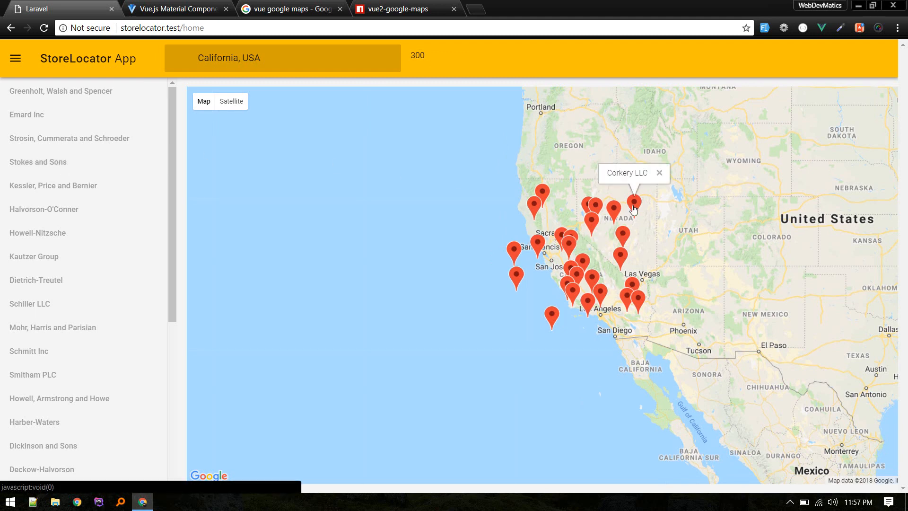
left_click(659, 172)
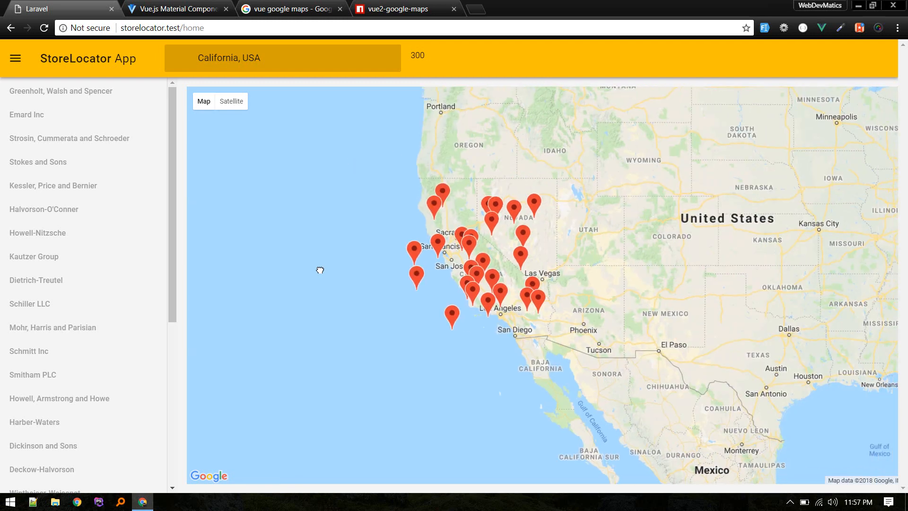
mouse_move(437, 75)
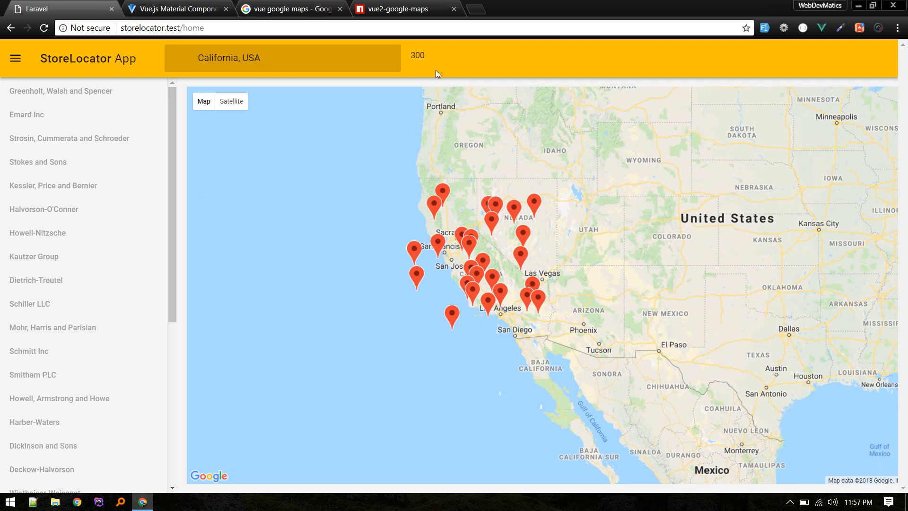
left_click(203, 101)
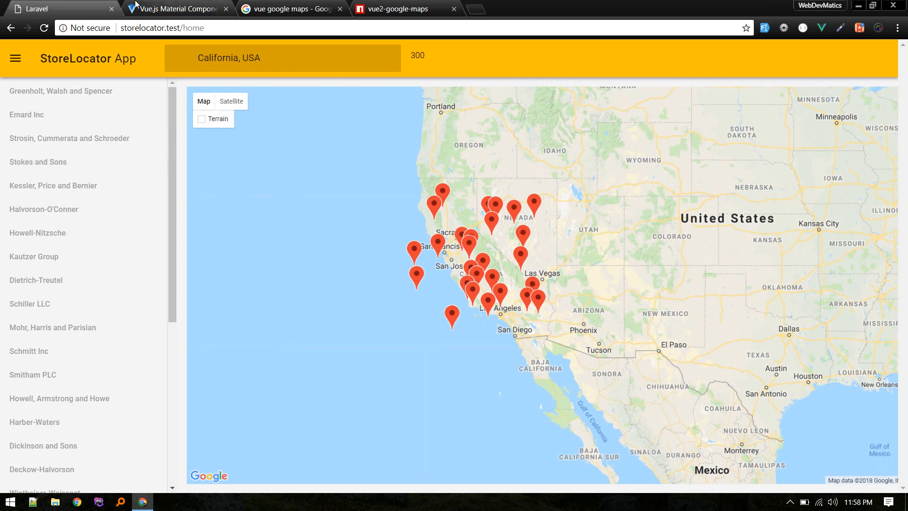
left_click(177, 8)
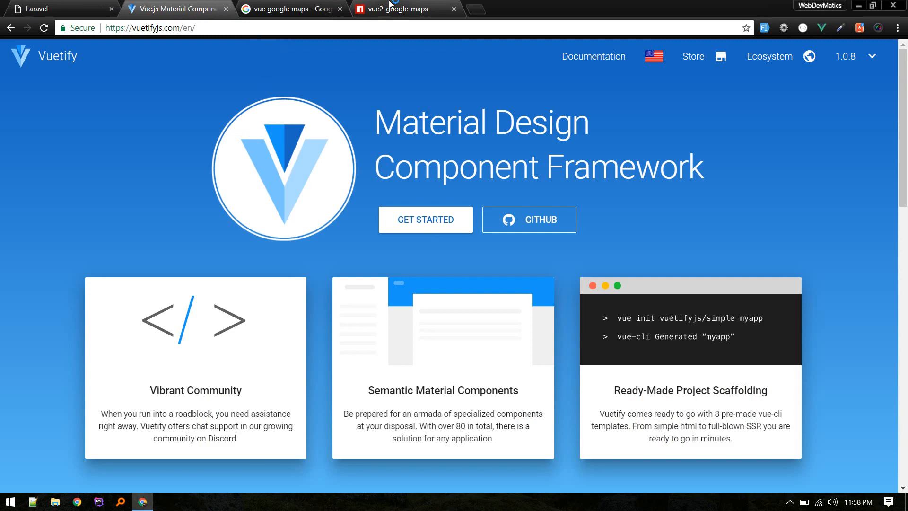
left_click(404, 8)
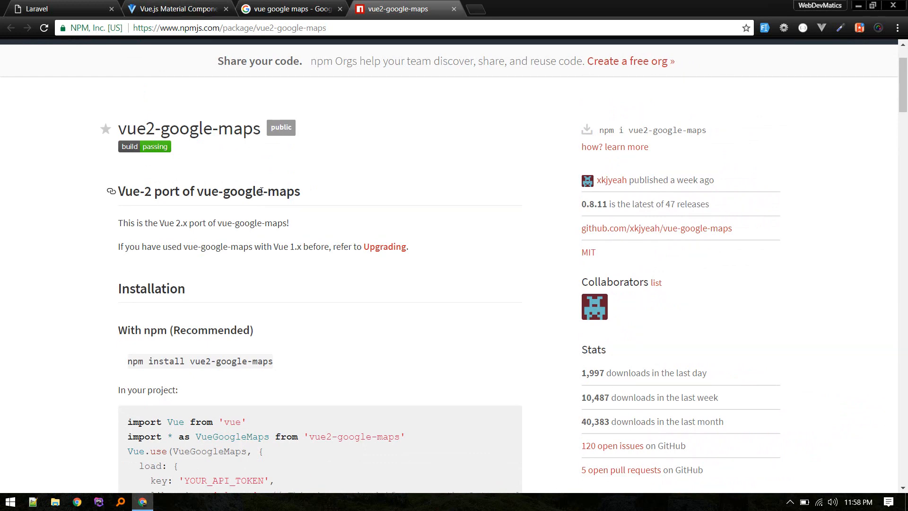
left_click(58, 8)
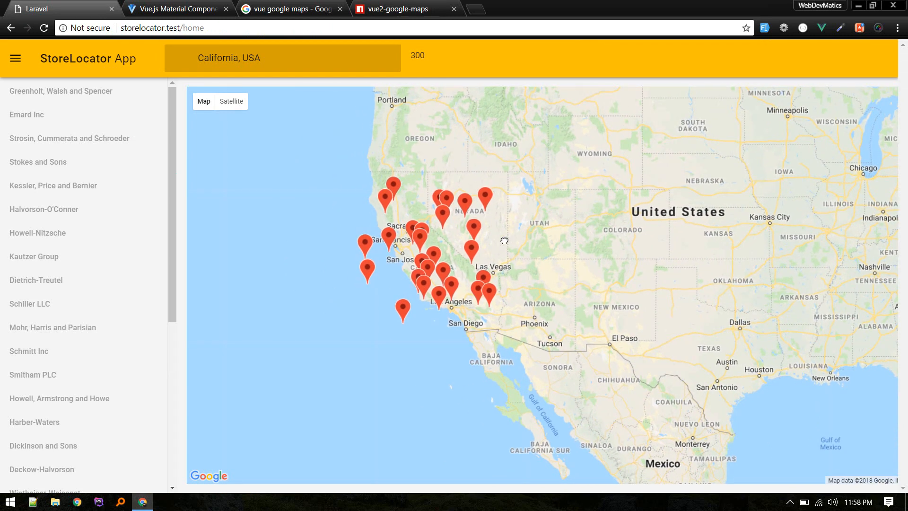
mouse_move(575, 165)
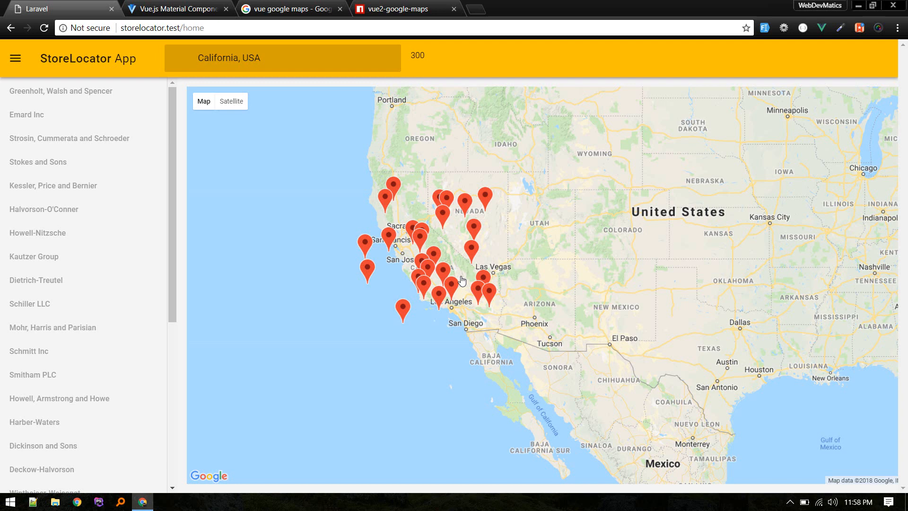
mouse_move(421, 192)
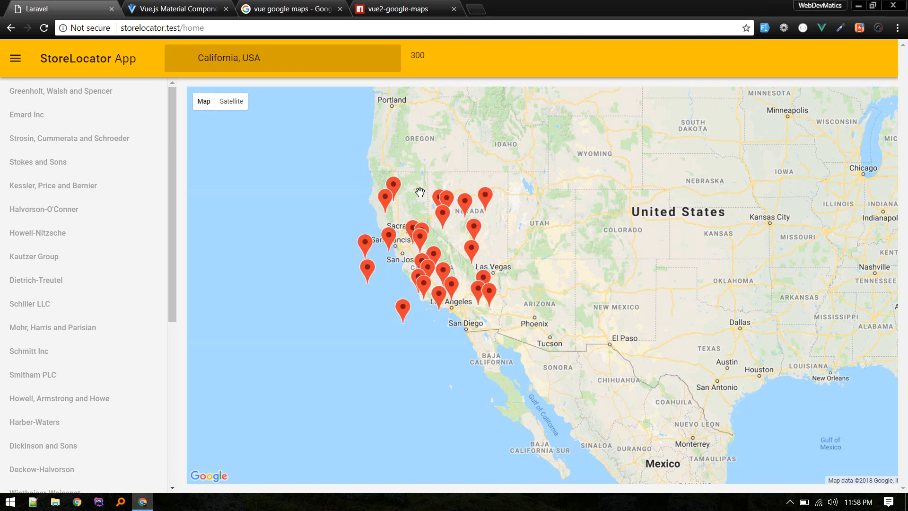
mouse_move(531, 206)
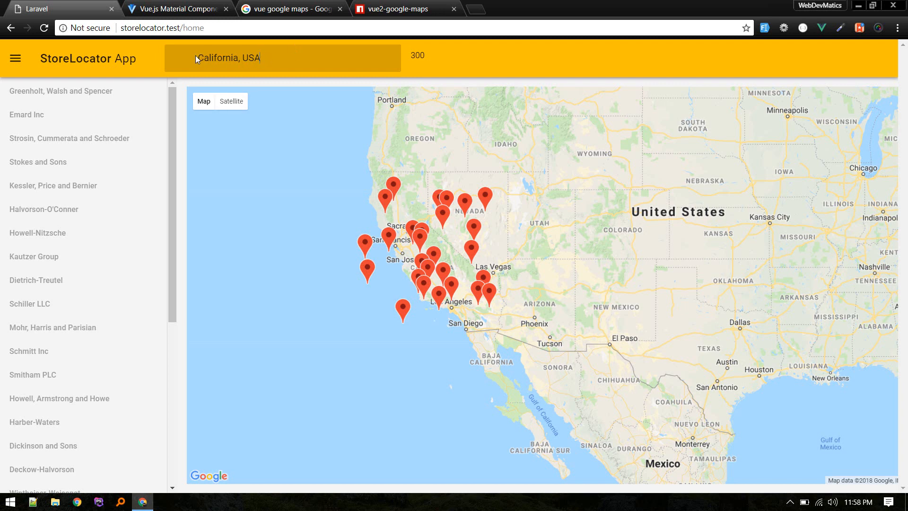
mouse_move(372, 97)
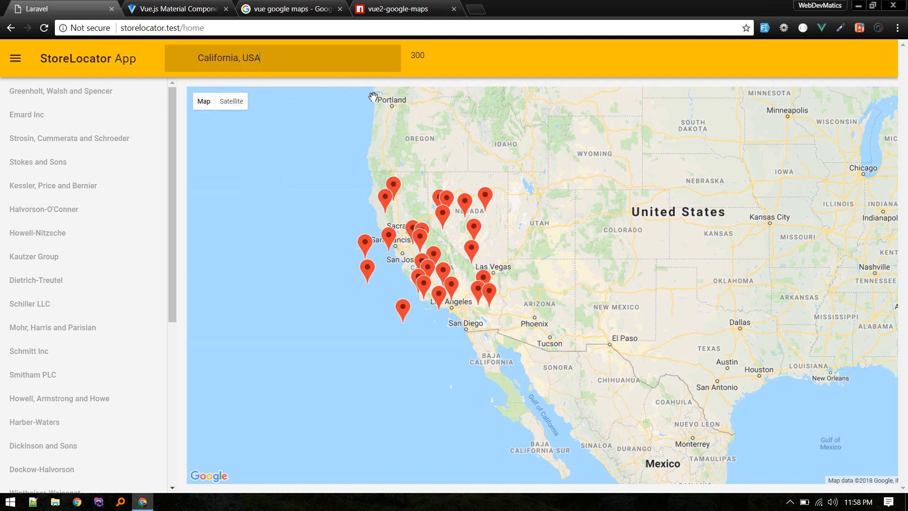
mouse_move(386, 118)
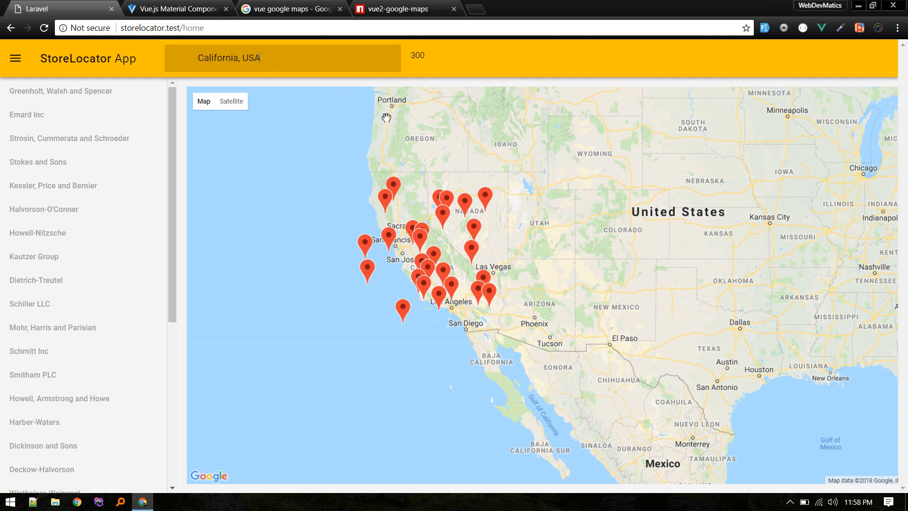
mouse_move(294, 213)
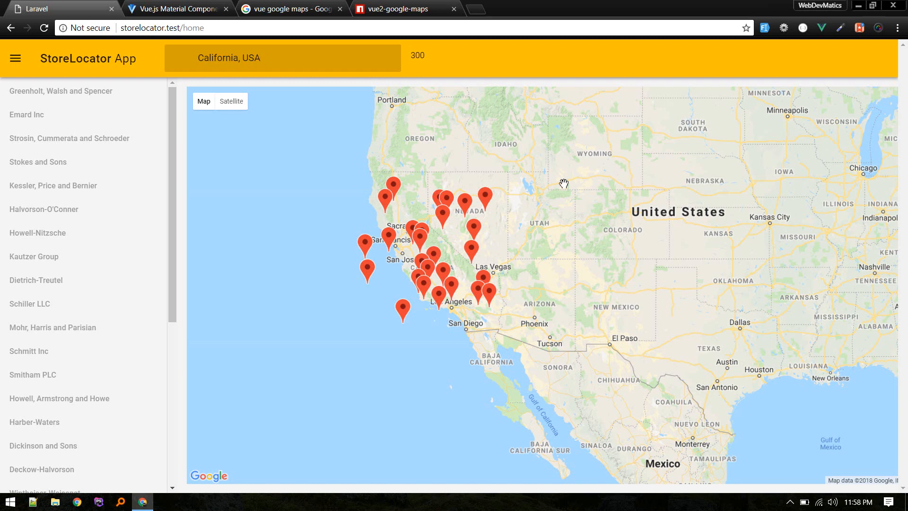
mouse_move(224, 363)
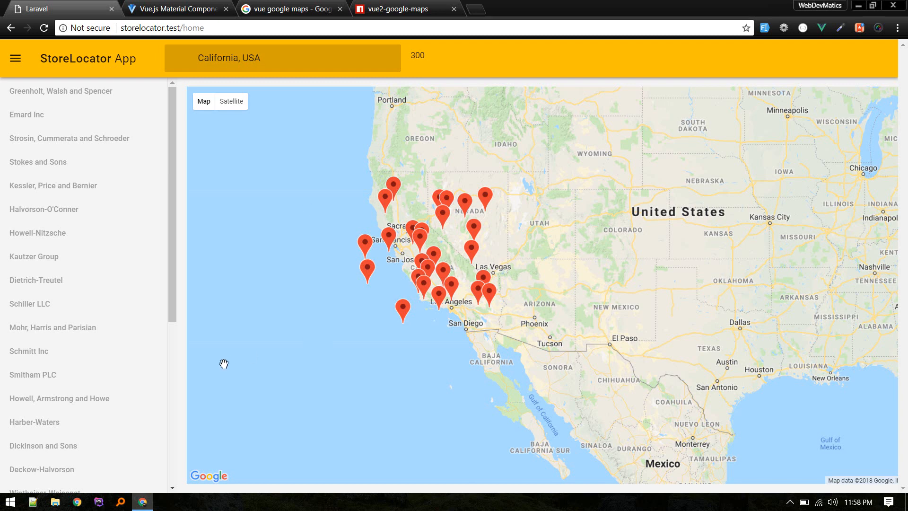